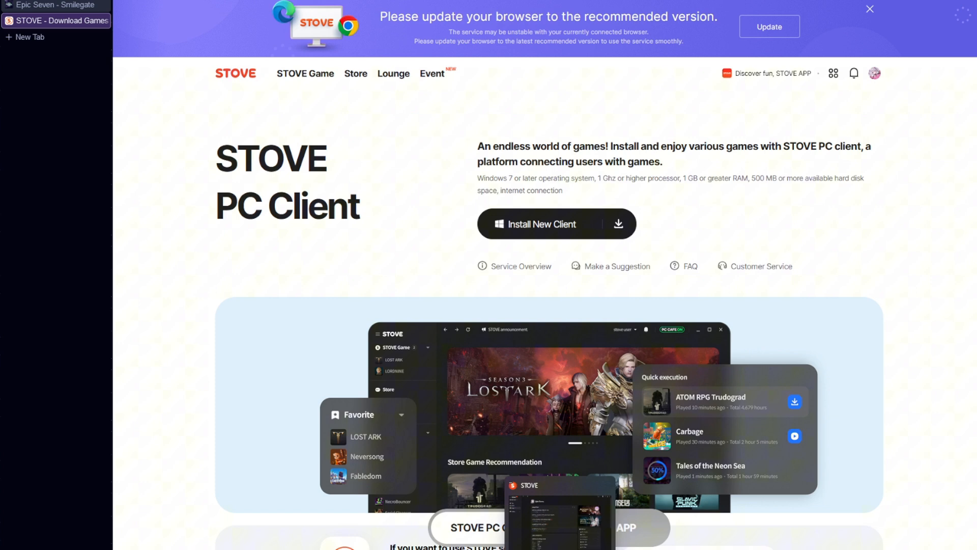
- Switch from the browser to the STOVE PC Client showing the Epic Seven page
left_click(55, 5)
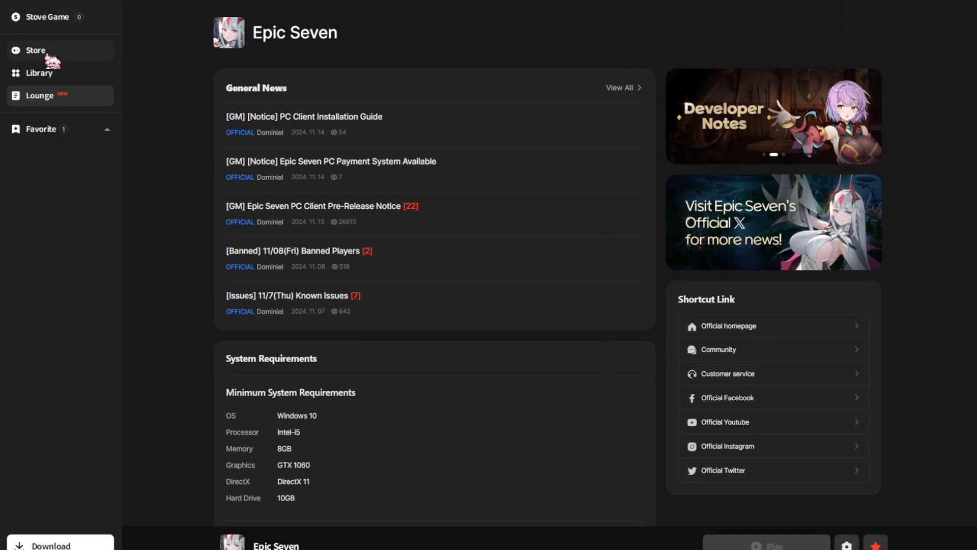
- Return to the browser's STOVE PC Client download page offering Install New Client
left_click(39, 73)
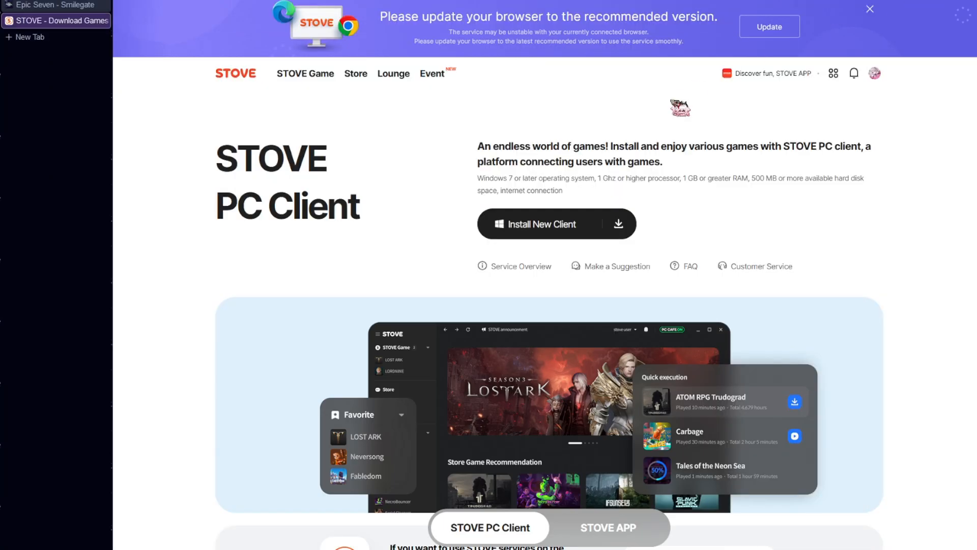
- Bring the STOVE PC Client back, showing the empty Epic Seven Library
left_click(875, 73)
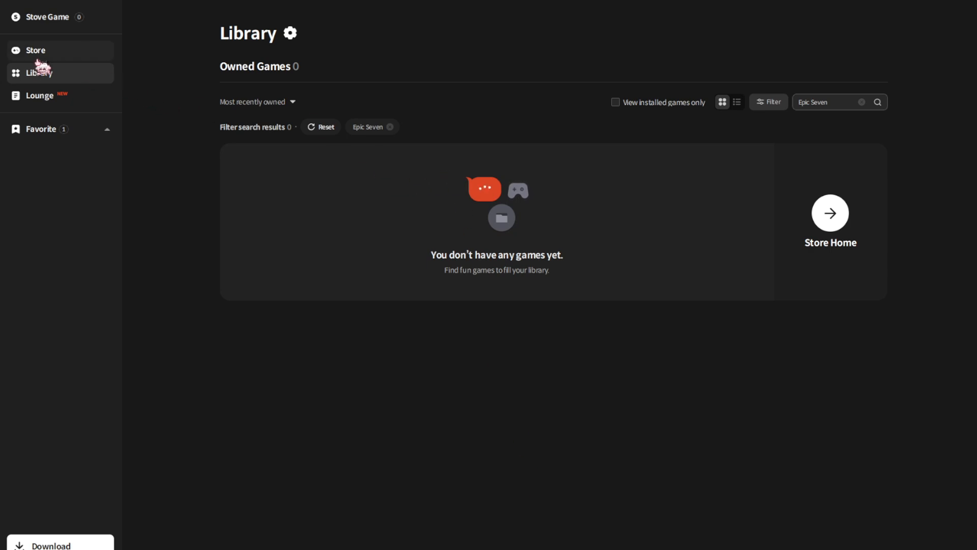
- Search the Store for 'Epic' to list Epic Seven among the suggestions
left_click(35, 49)
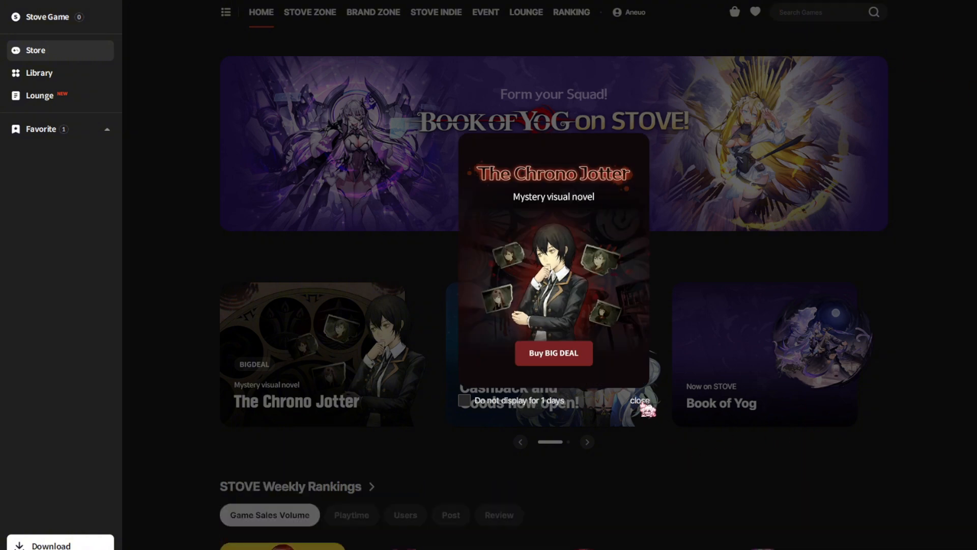
type("Epic Seven")
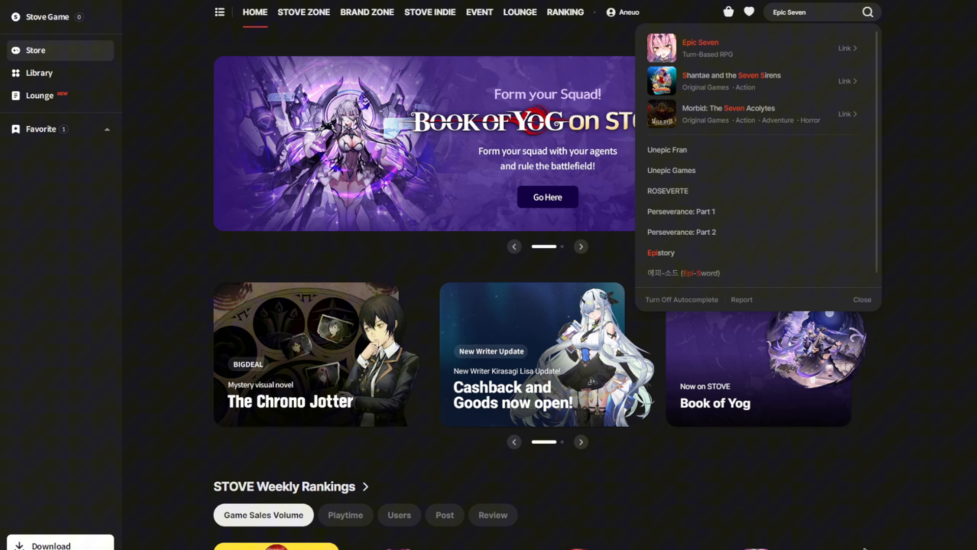
mouse_move(957, 545)
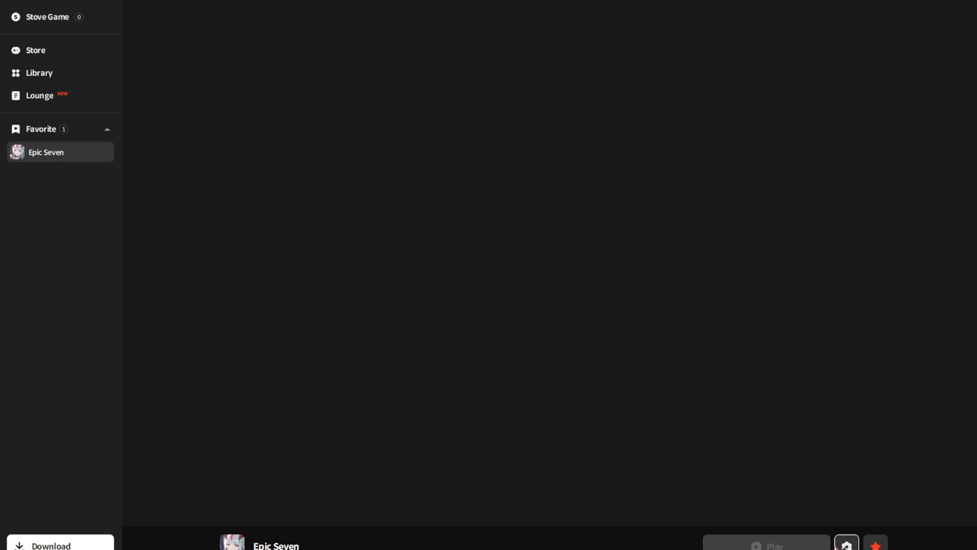
- Open Epic Seven from Favorites and hit Play to start its download
left_click(846, 544)
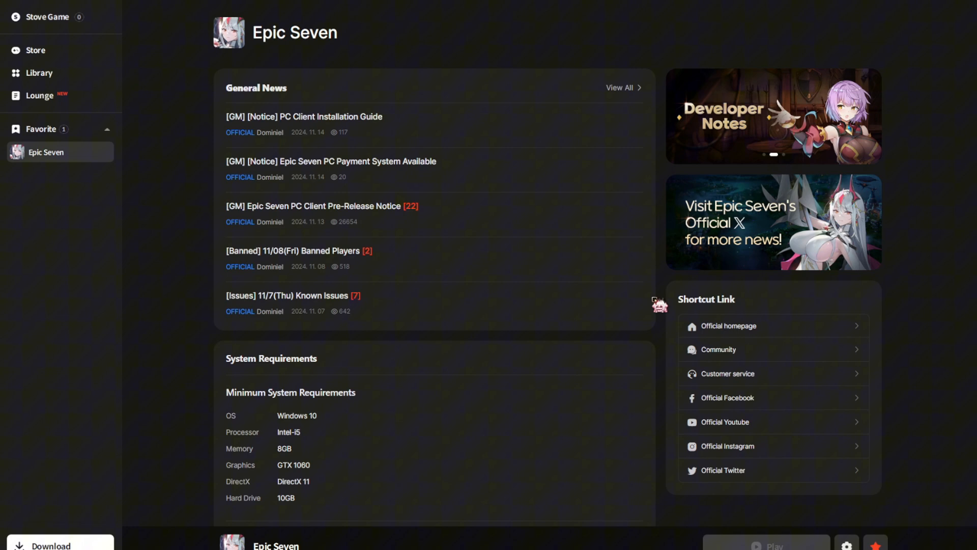
left_click(766, 544)
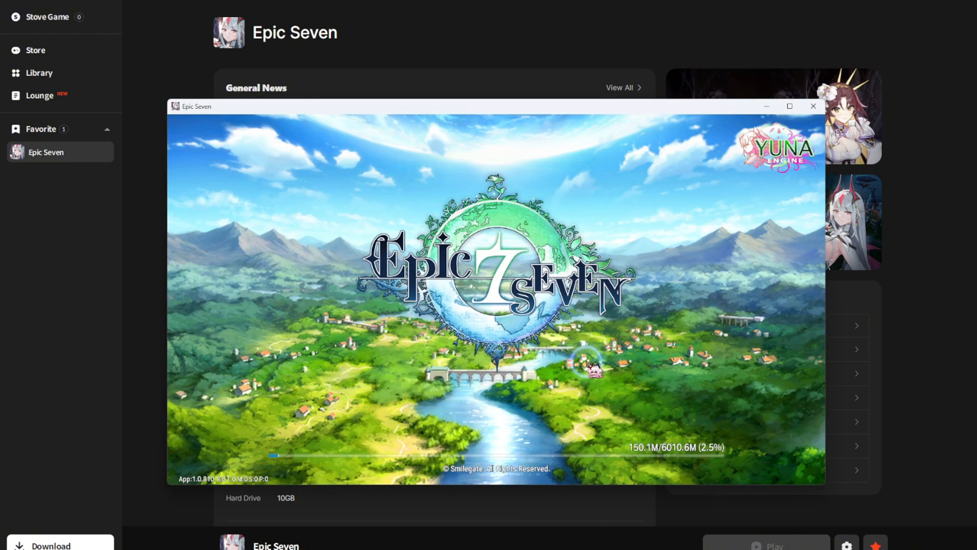